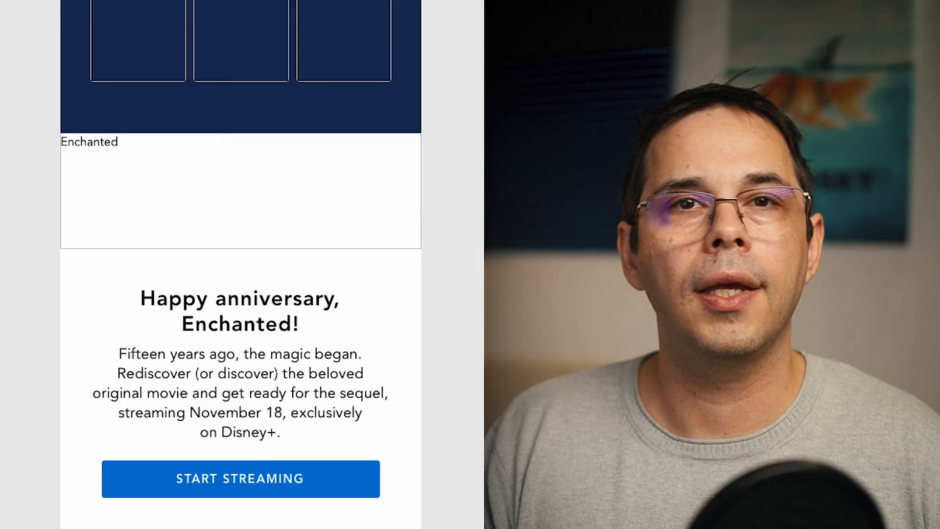
- Scroll down the Maizzle landing page in the browser
scroll(down, 3)
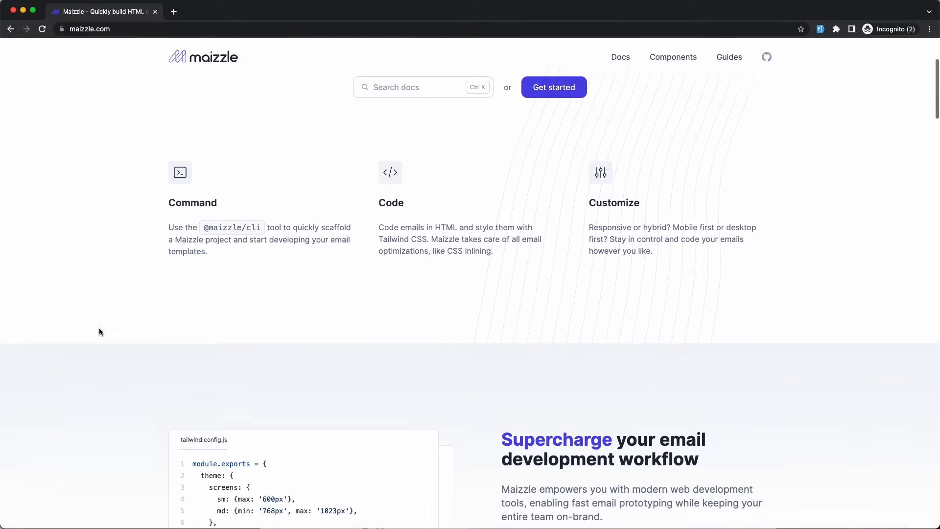
- Scroll the Maizzle page before moving to the terminal in ~/Work/ror
scroll(down, 3)
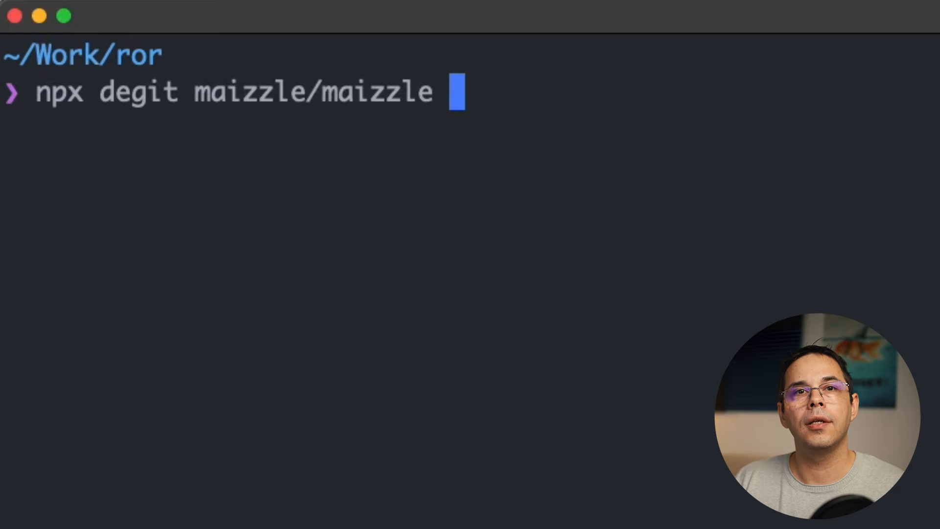
- Scaffold test-project with degit, install its dependencies and start the dev server
text(test-project)
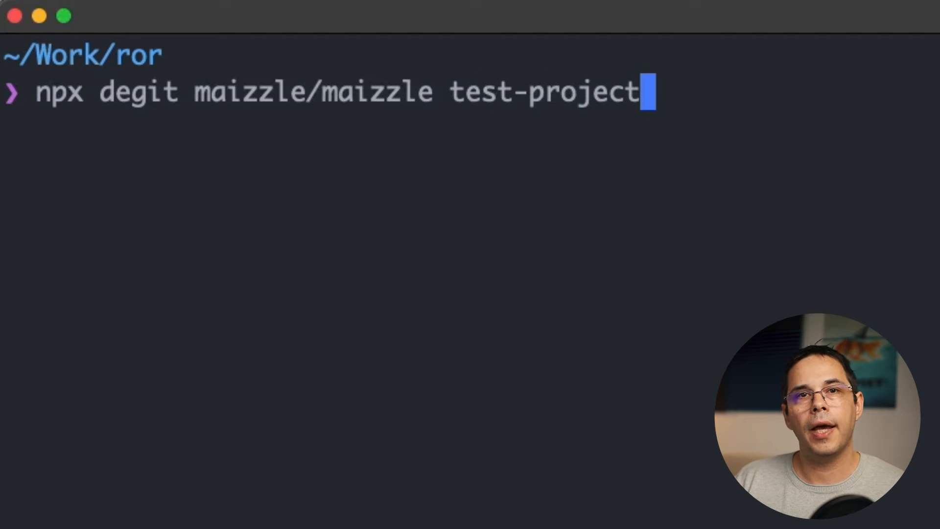
text(cd test-project)
text(npm instal)
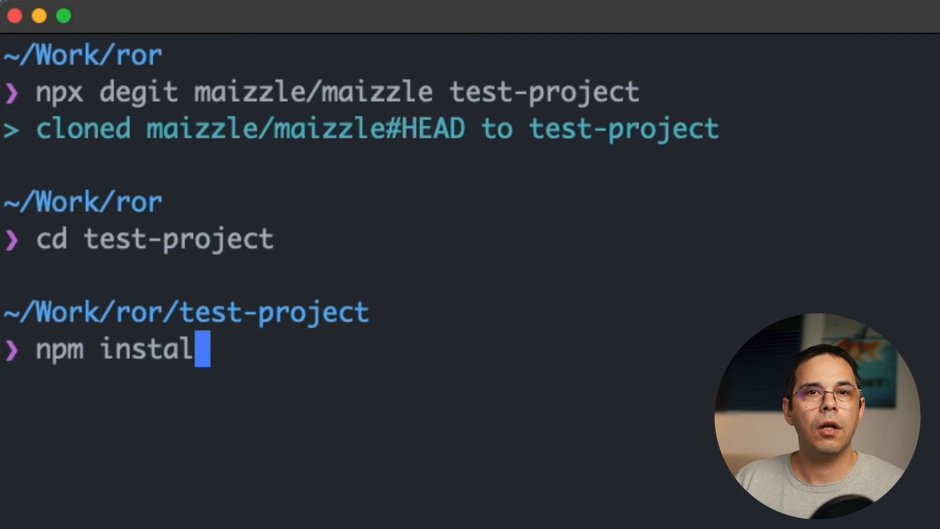
key(Enter)
text(npm)
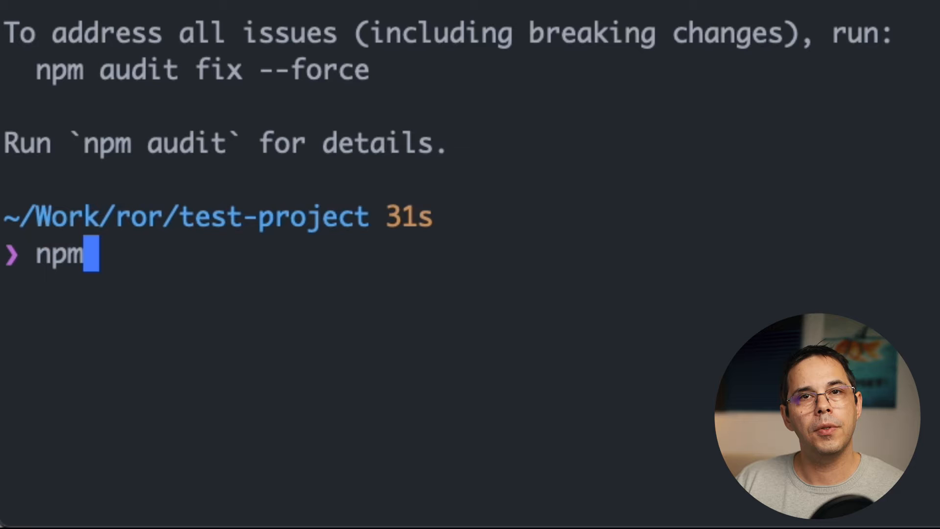
text(run dev)
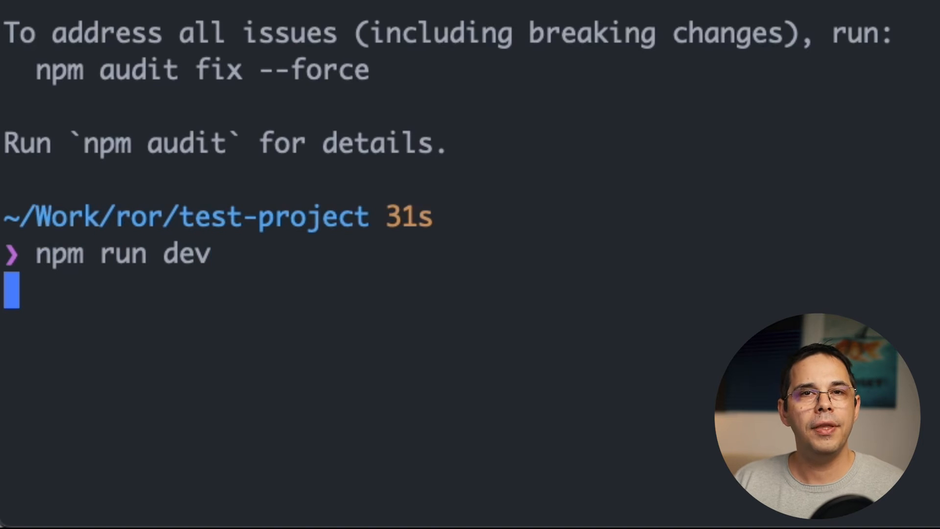
key(Enter)
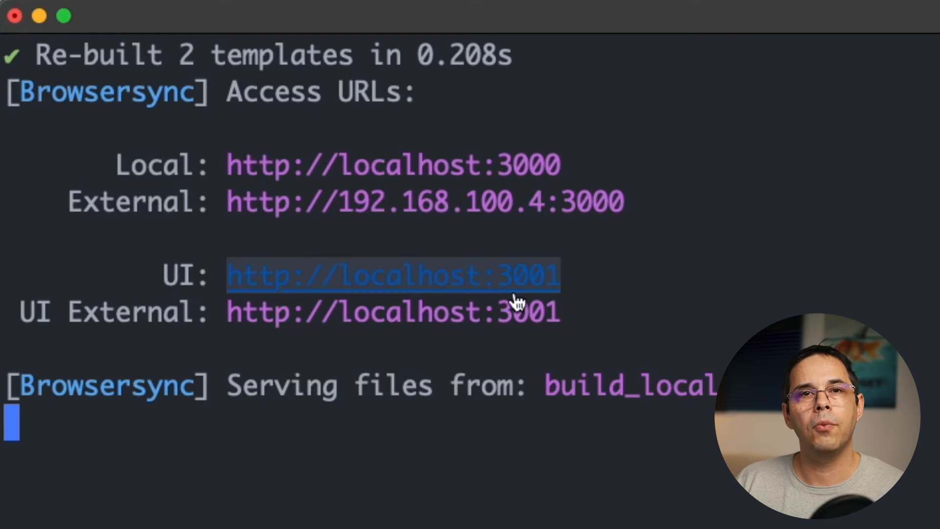
- View the Browsersync overview on localhost:3001, then the template listing on localhost:3000
click(388, 276)
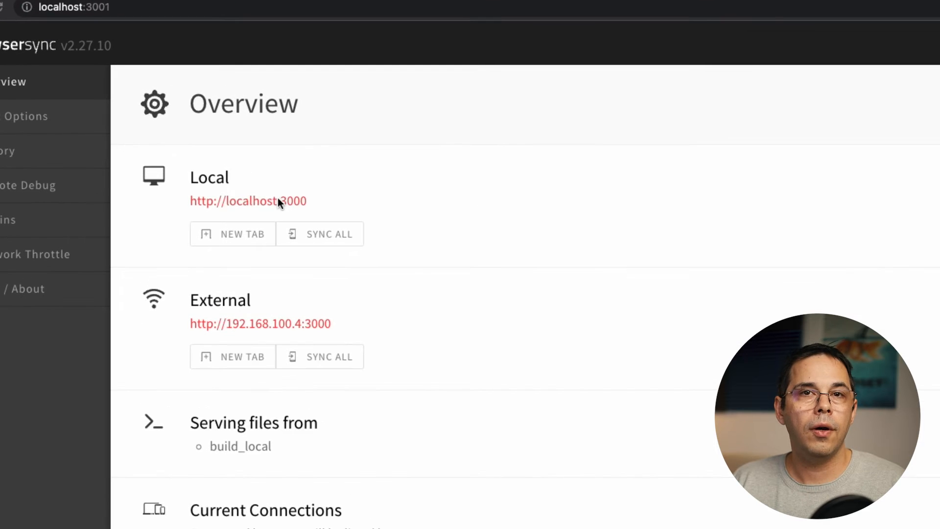
click(246, 202)
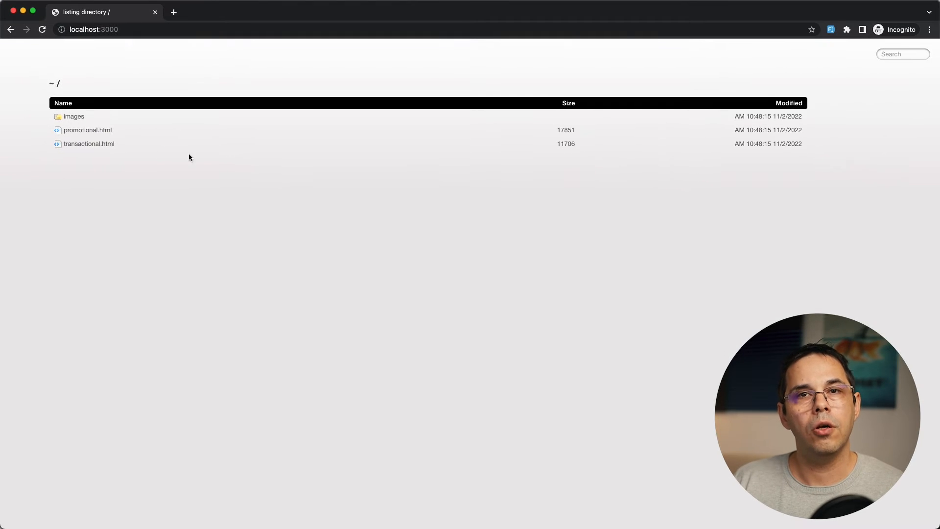
click(88, 143)
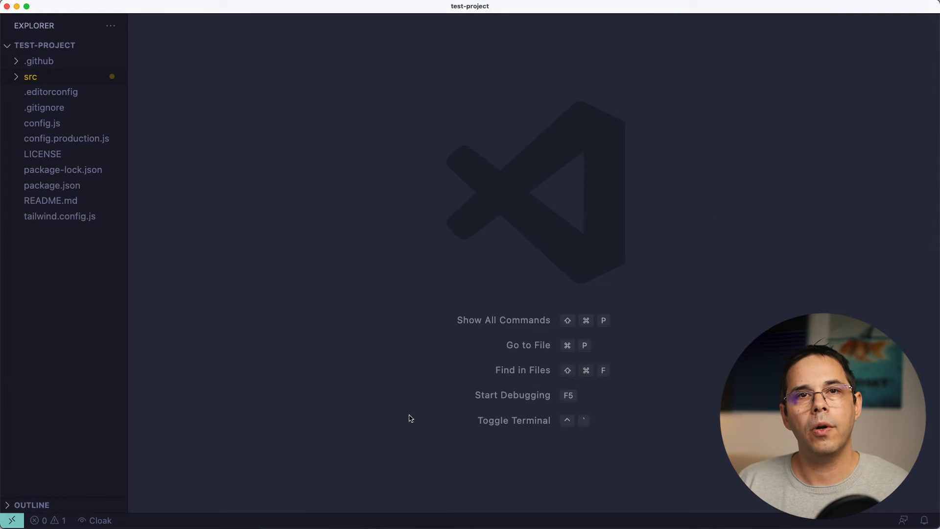
- Open src/templates/transactional.html and replace the greeting with 'Hi there'
click(31, 76)
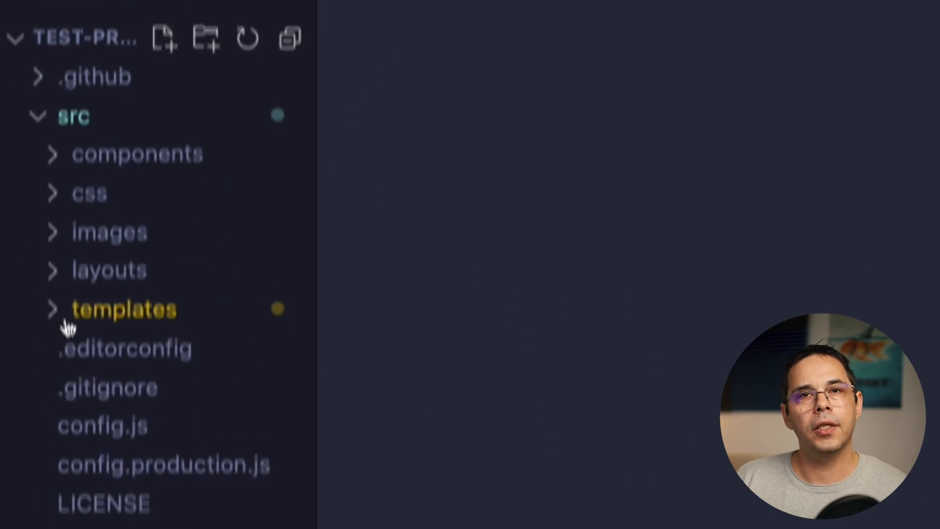
click(124, 310)
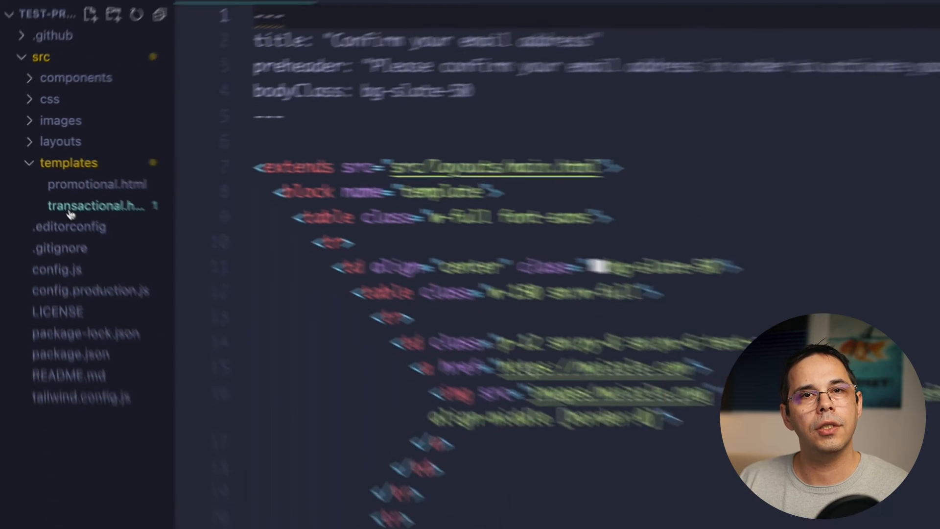
click(96, 206)
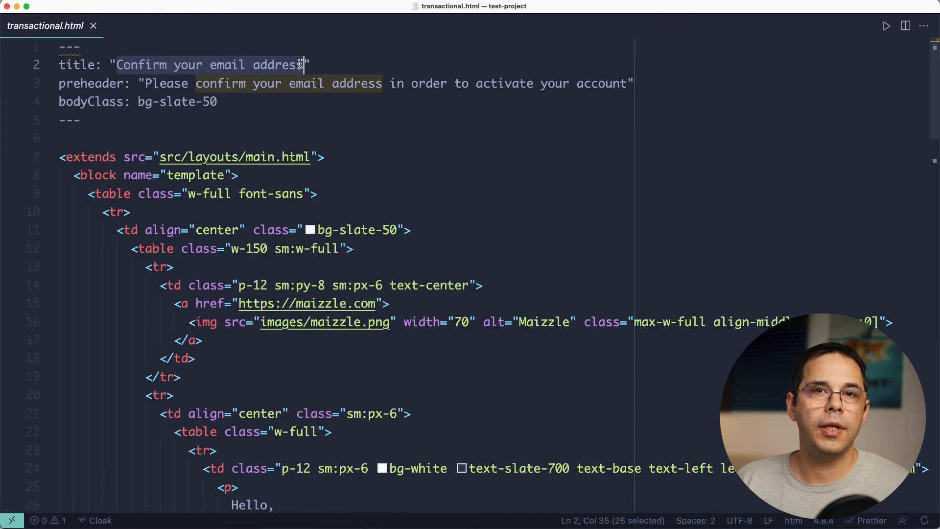
scroll(down, 3)
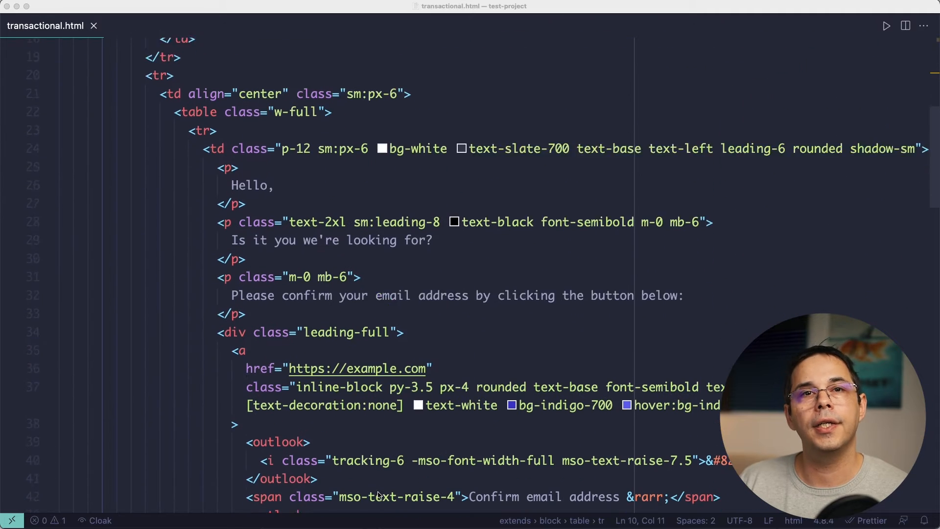
text(Hi there)
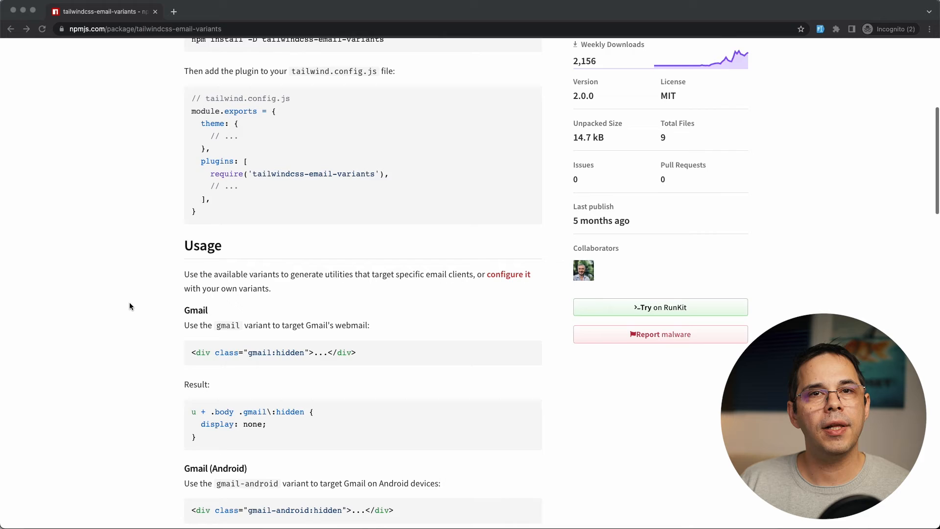
- Scroll the tailwindcss-email-variants npm page before returning to the project
scroll(down, 3)
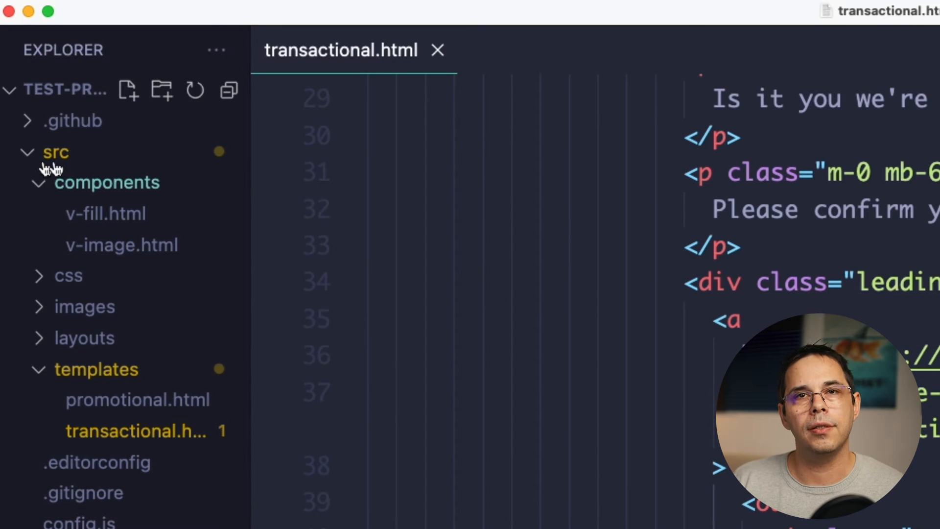
- Create a new test-component.html file in the components folder
text(te)
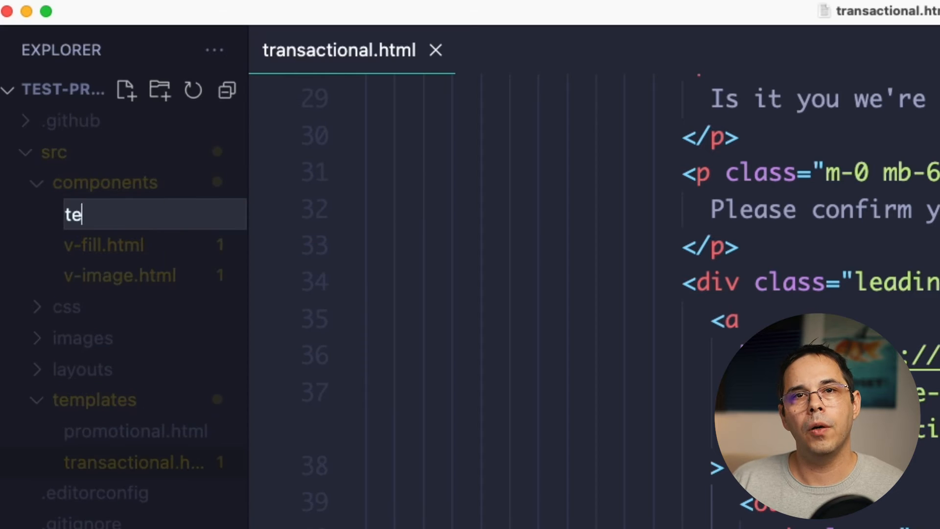
text(st-compon)
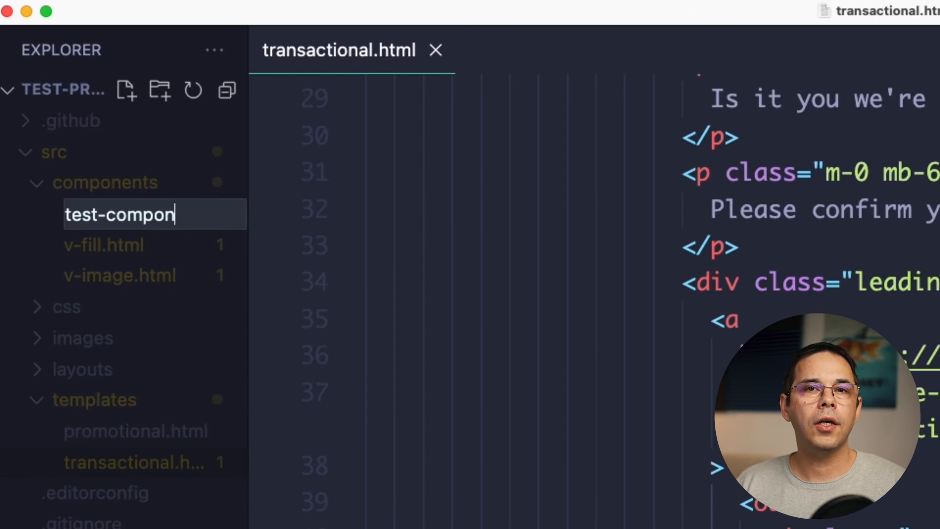
text(ent.html)
text(Hey This Is a)
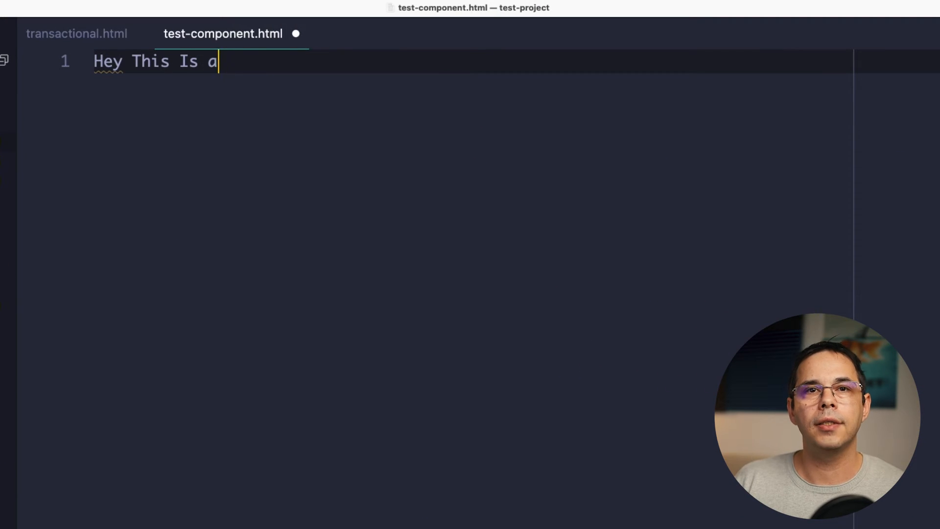
- Insert <component src="src/components/test-component.html"> into transactional.html with content ABC12
click(78, 36)
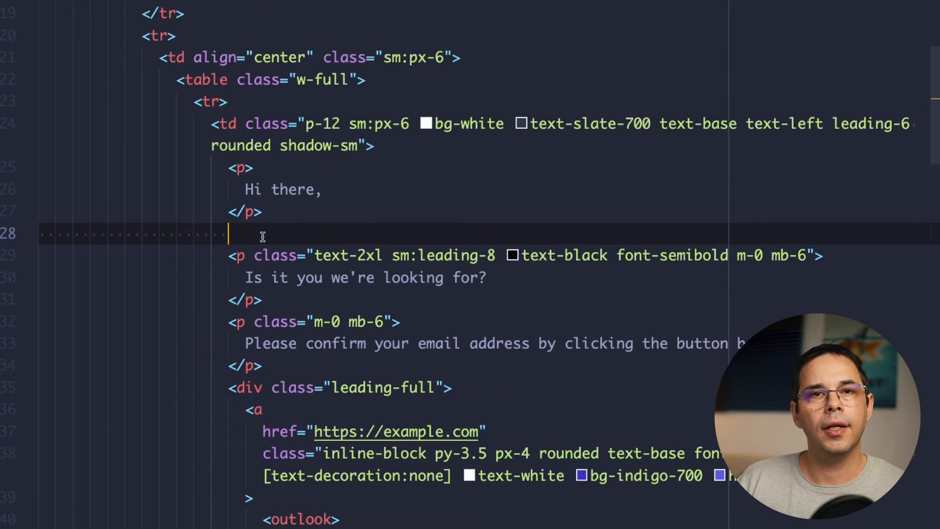
text(<component></component>)
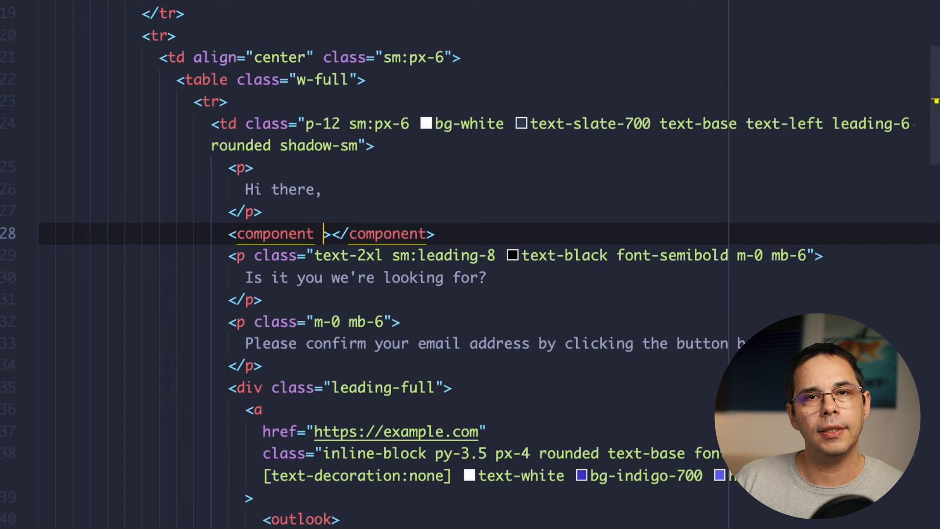
text(src="src")
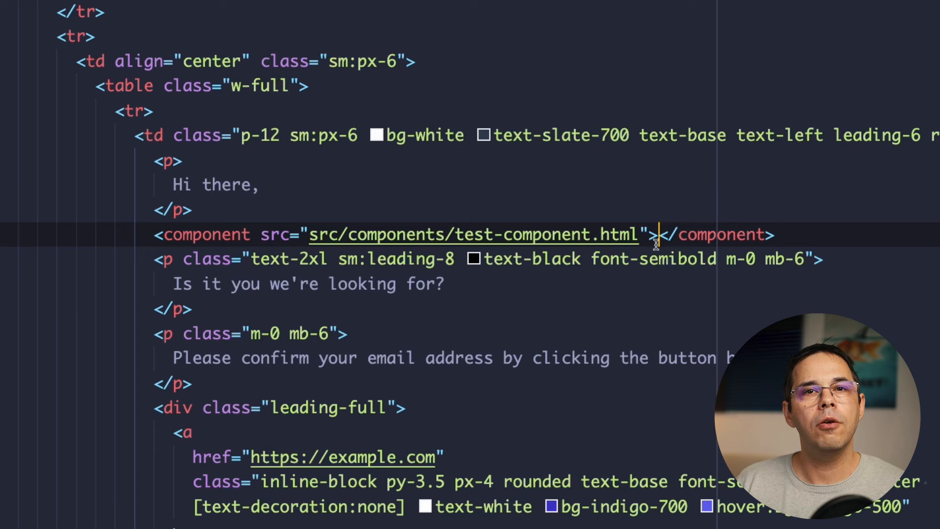
text(ABC12)
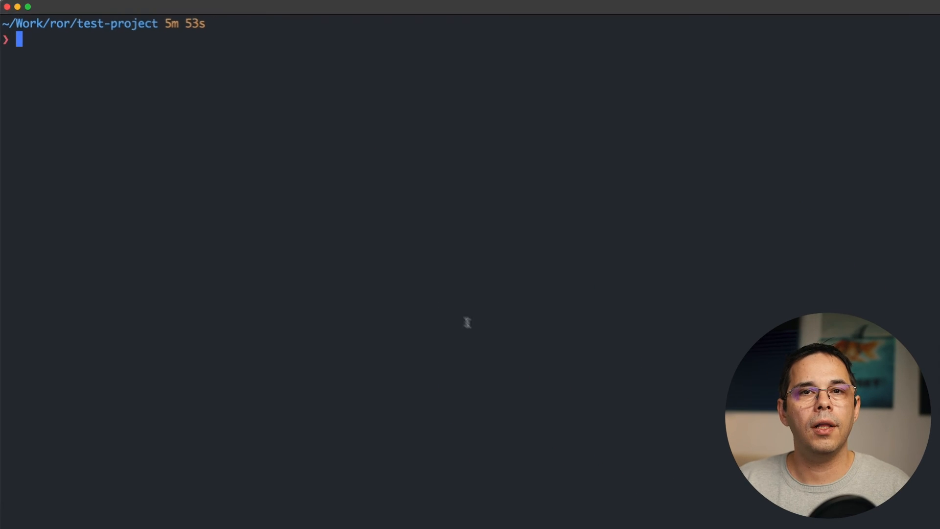
- Run the project's npm run script in the terminal
text(npm run)
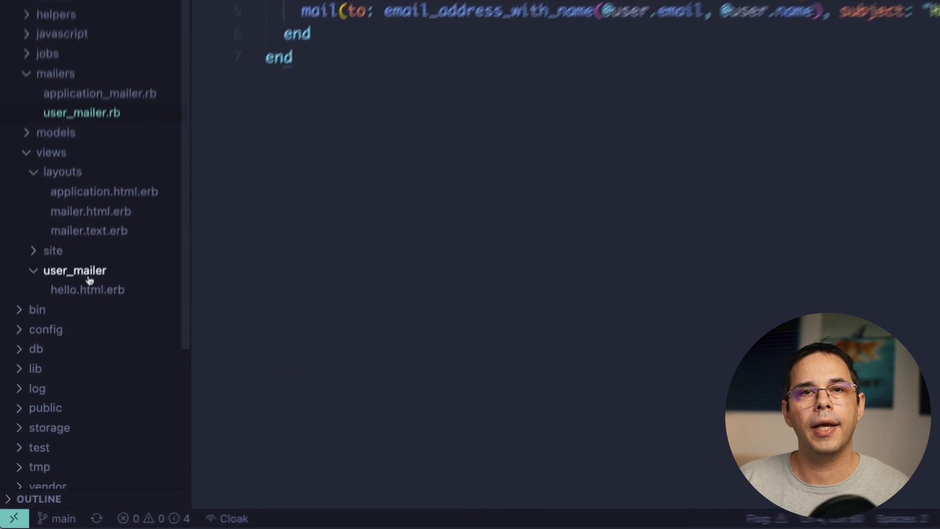
- Open views/user_mailer/hello.html.erb to paste the compiled email markup
click(87, 289)
text(localhost:3000/rails)
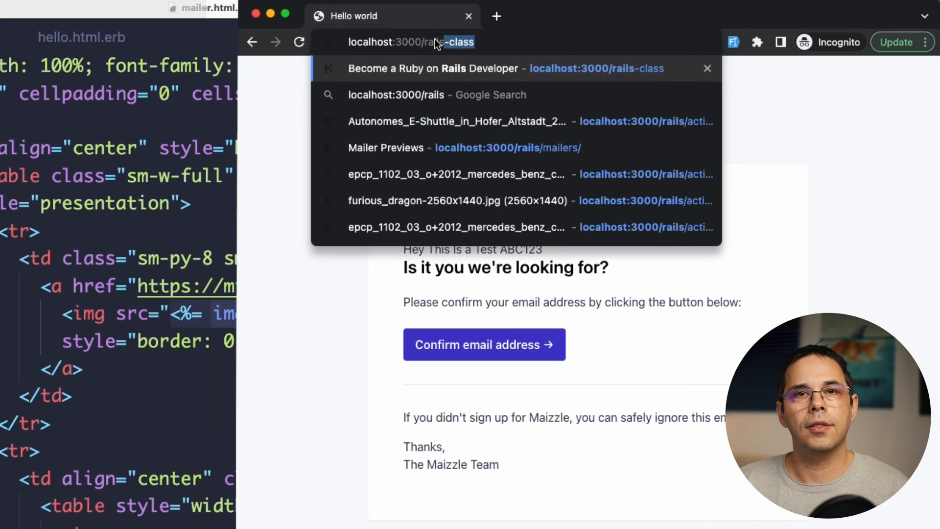
- Go to localhost:3000/rails/mailers and show the User Mailer hello preview
click(386, 148)
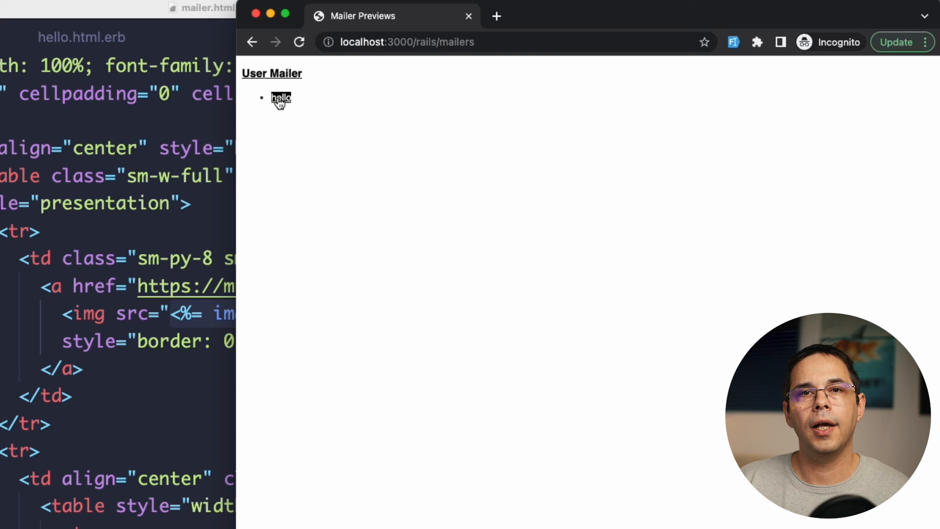
click(280, 97)
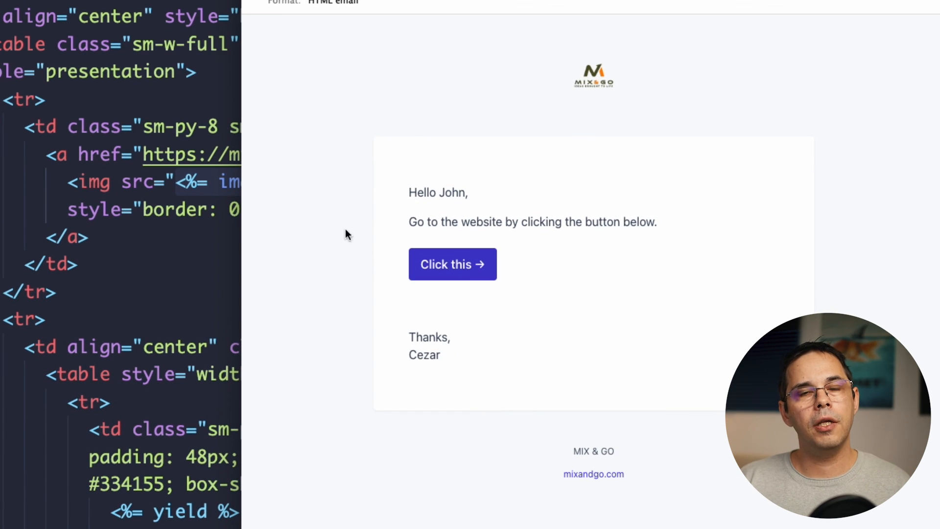